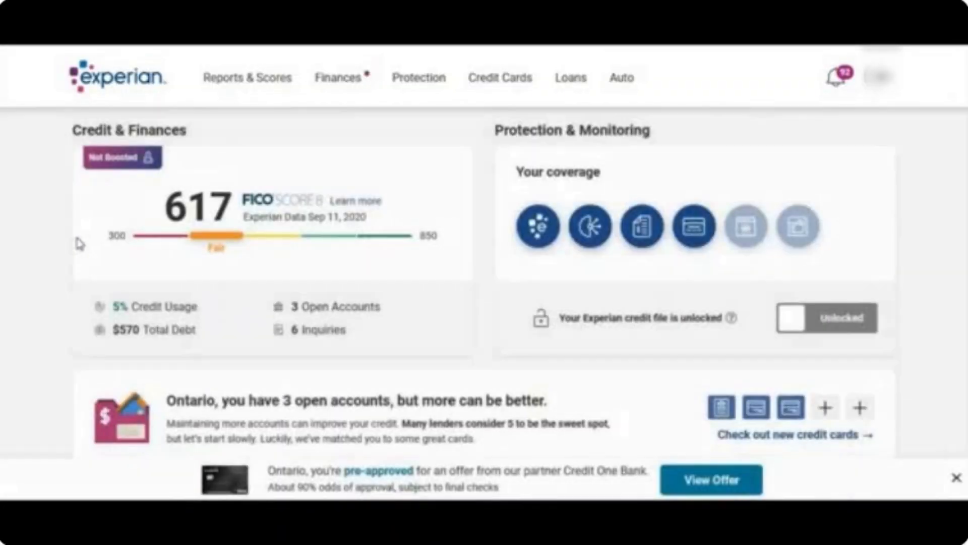
mouse_move(122, 157)
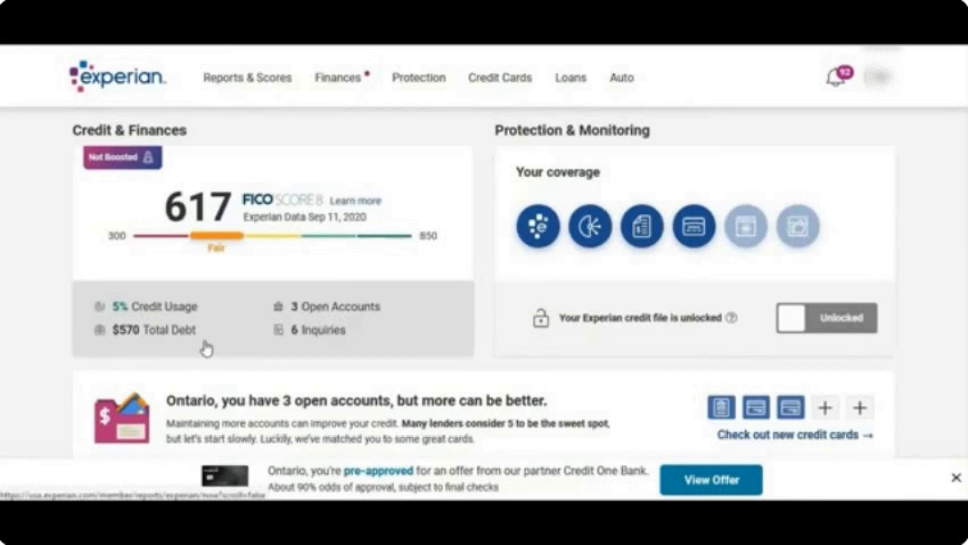
mouse_move(436, 337)
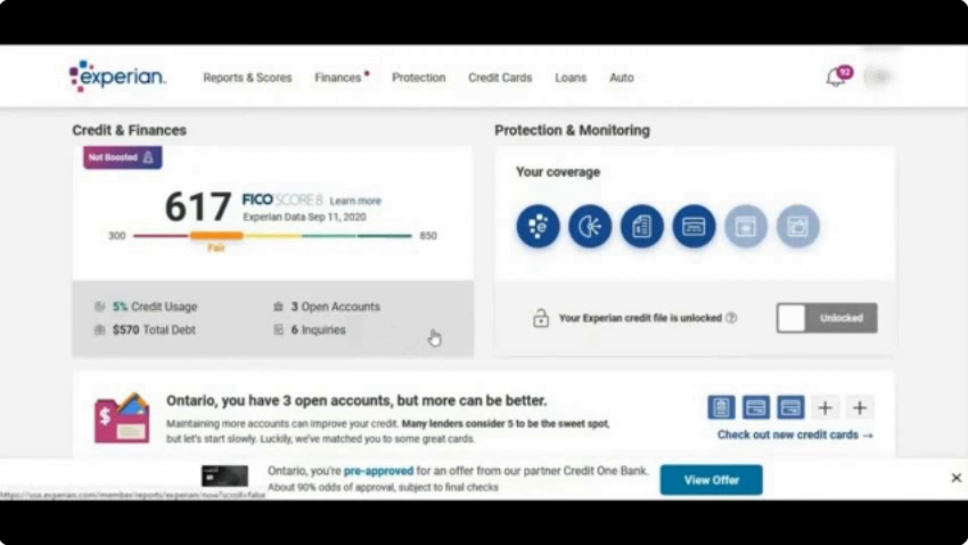
mouse_move(478, 320)
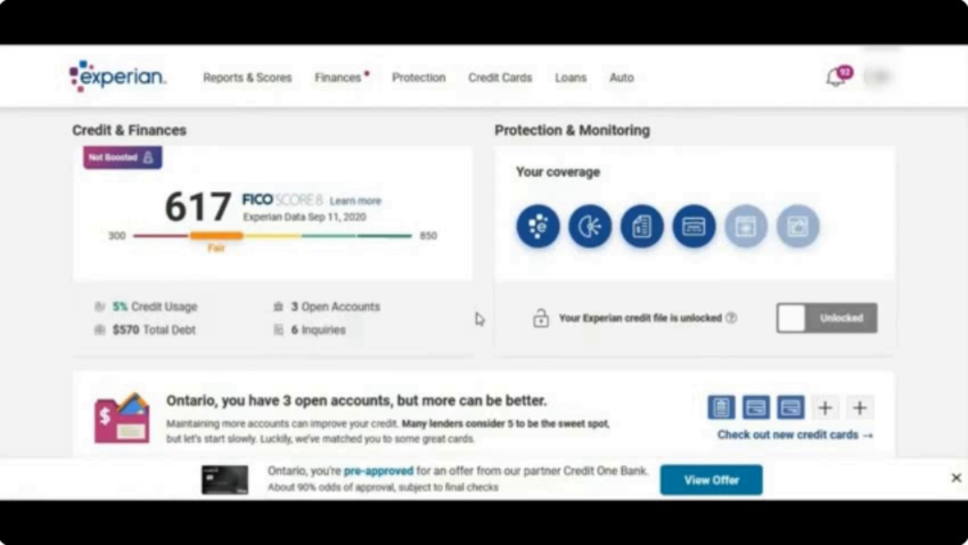
- Scroll through the credit report to review the FED LOAN SERV student loan account
scroll("down", 3)
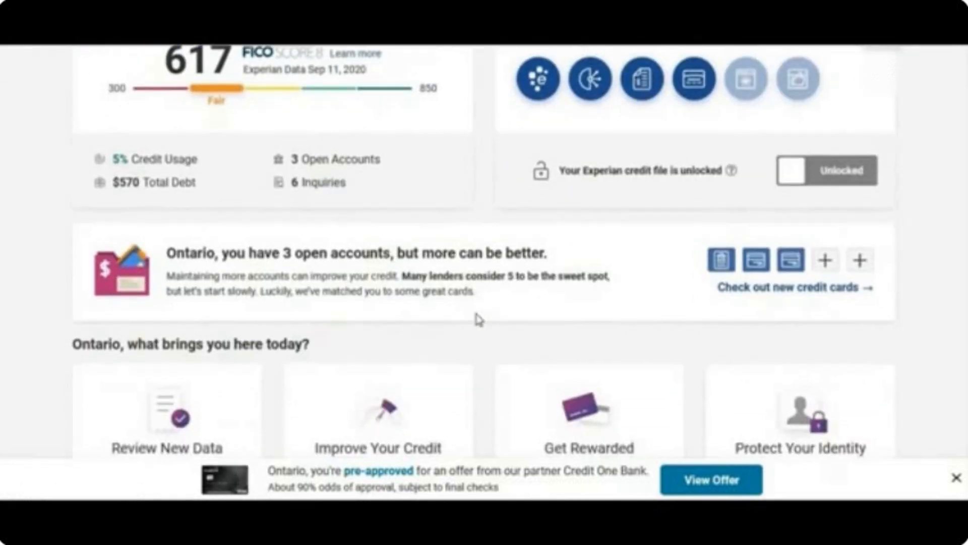
scroll("down", 3)
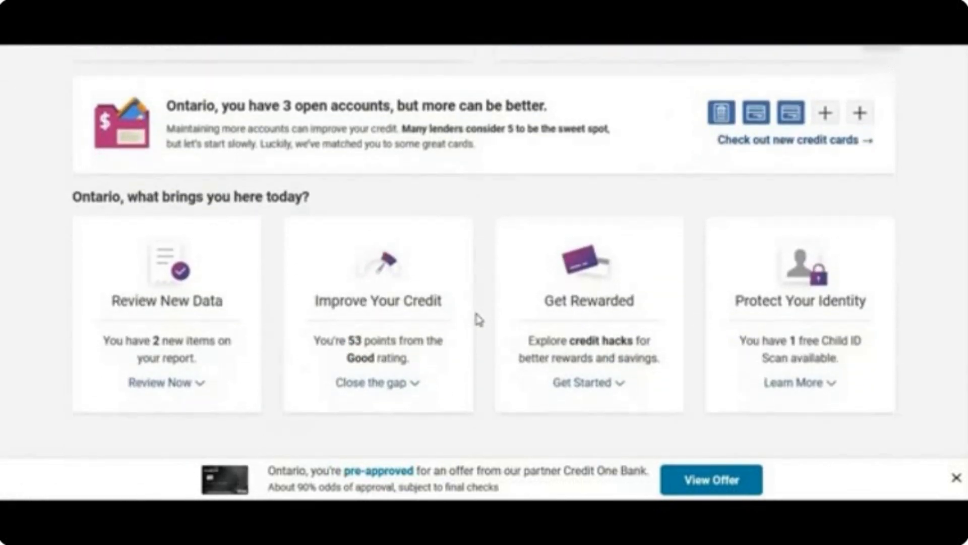
scroll("down", 3)
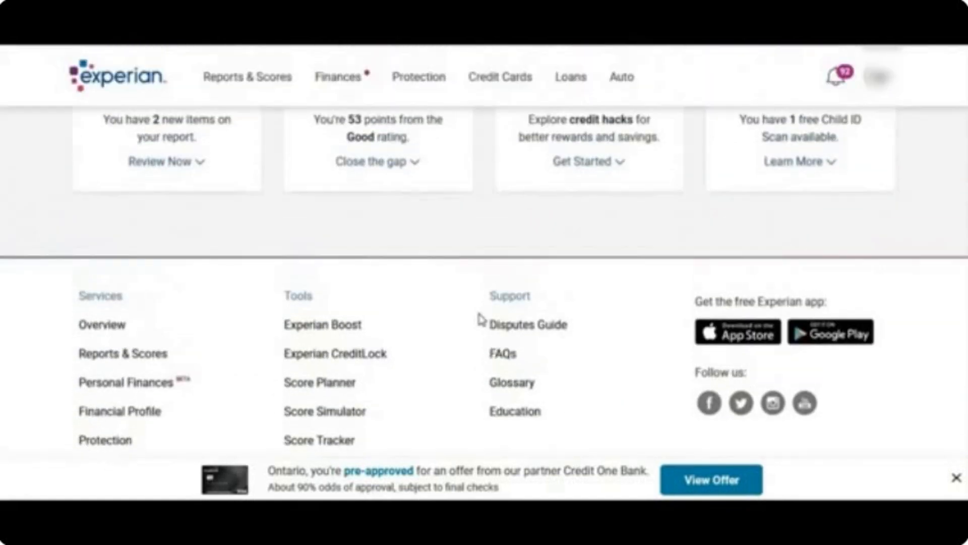
scroll("up", 3)
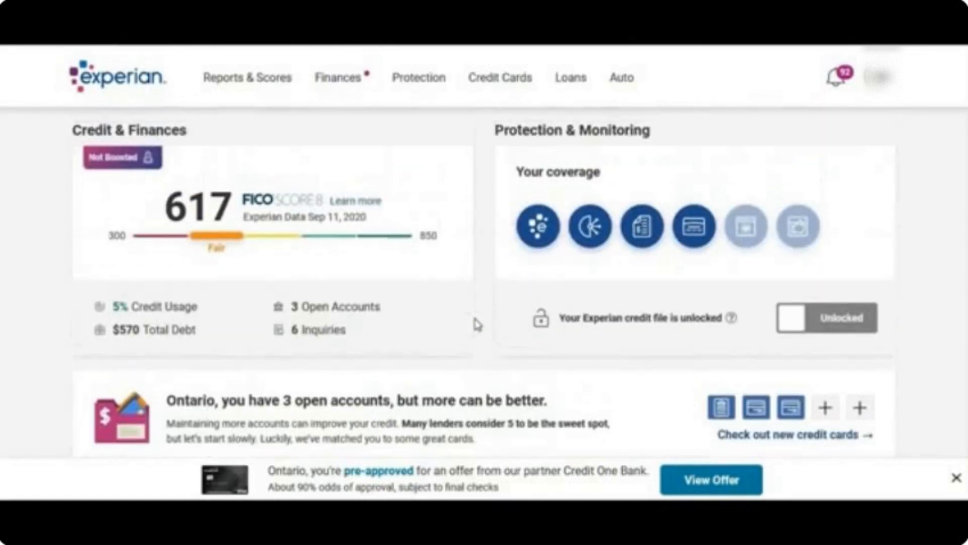
scroll("down", 3)
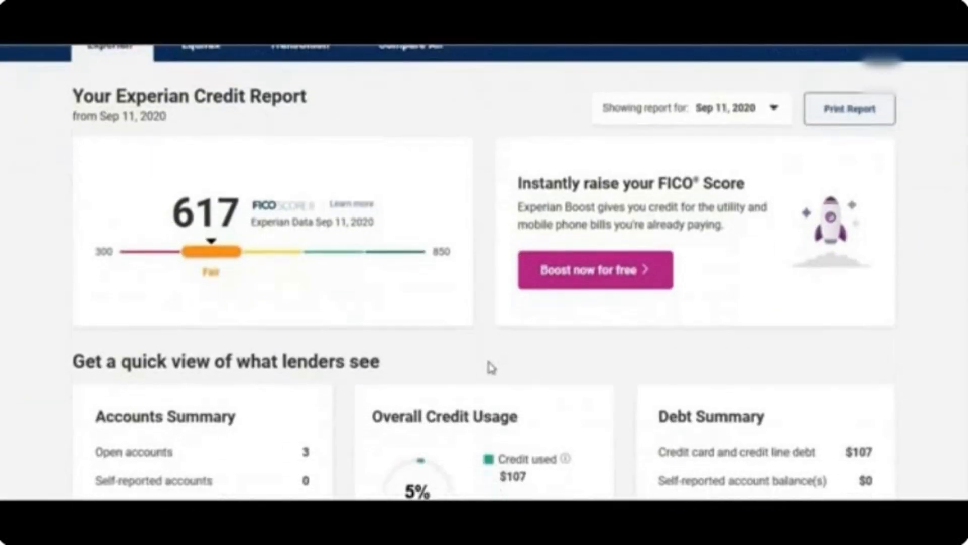
scroll("down", 3)
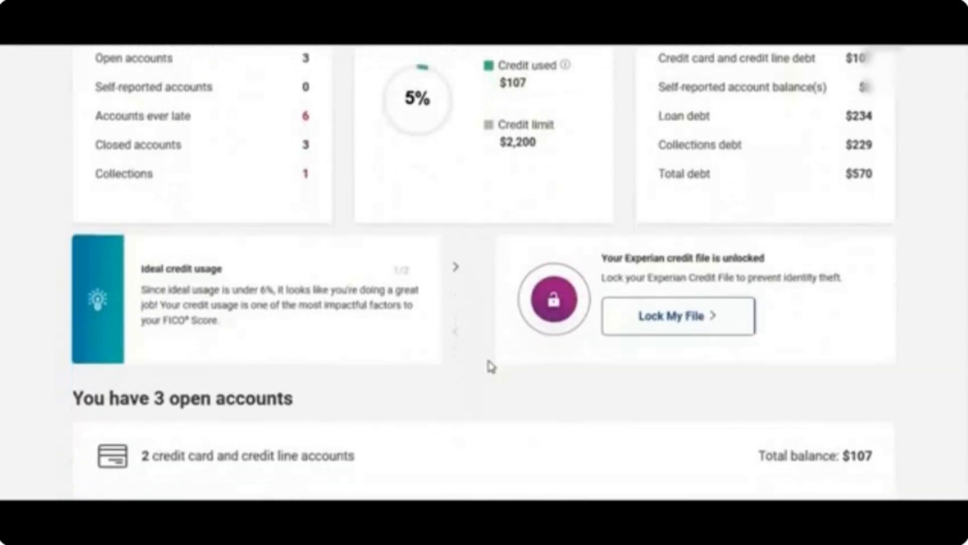
scroll("down", 3)
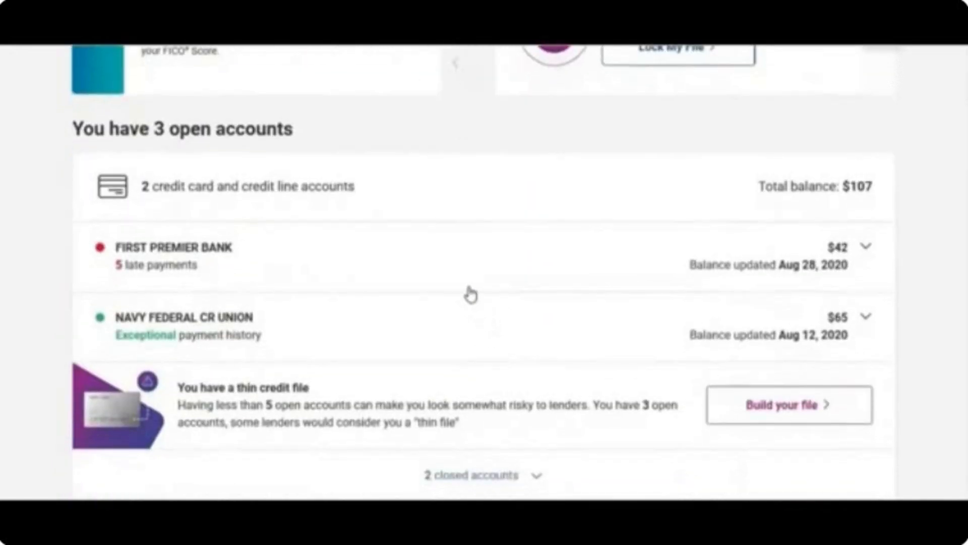
mouse_move(485, 287)
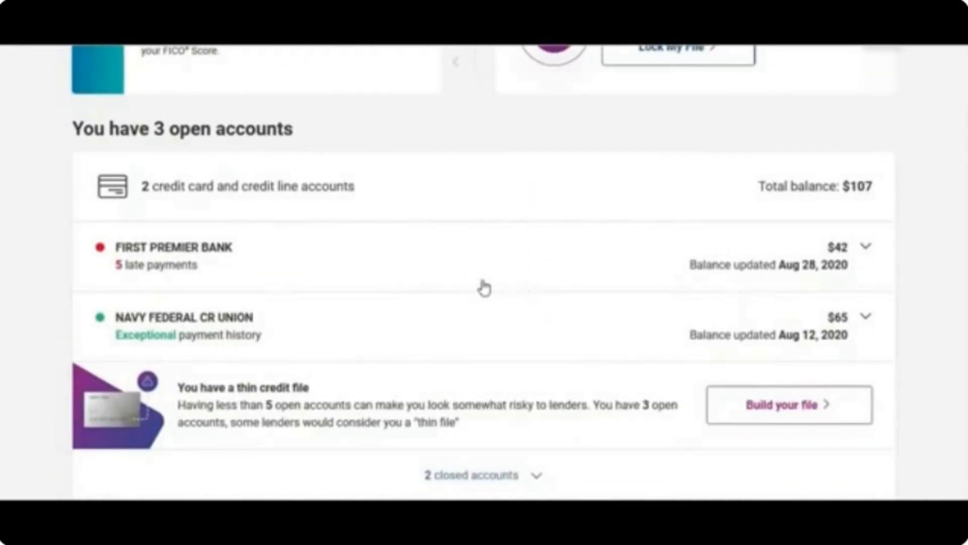
mouse_move(296, 338)
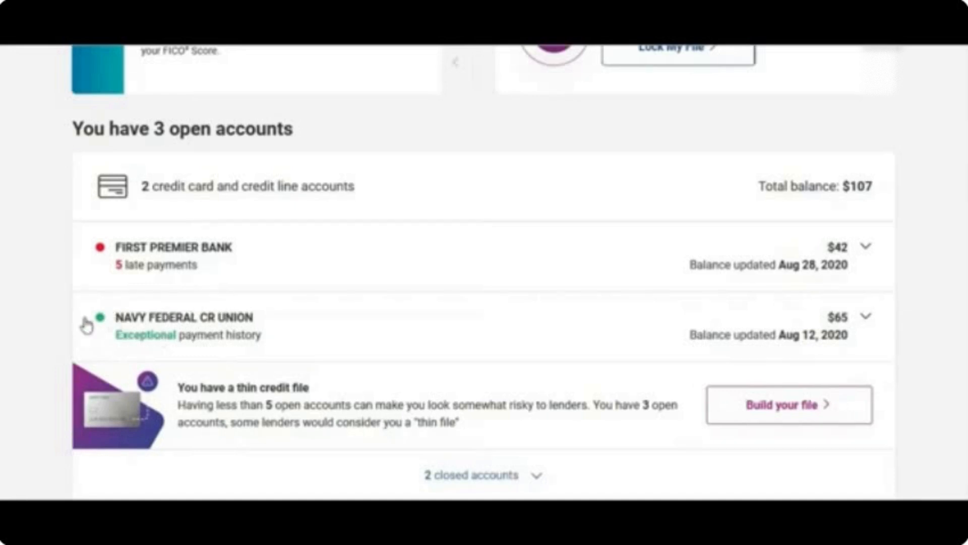
mouse_move(42, 341)
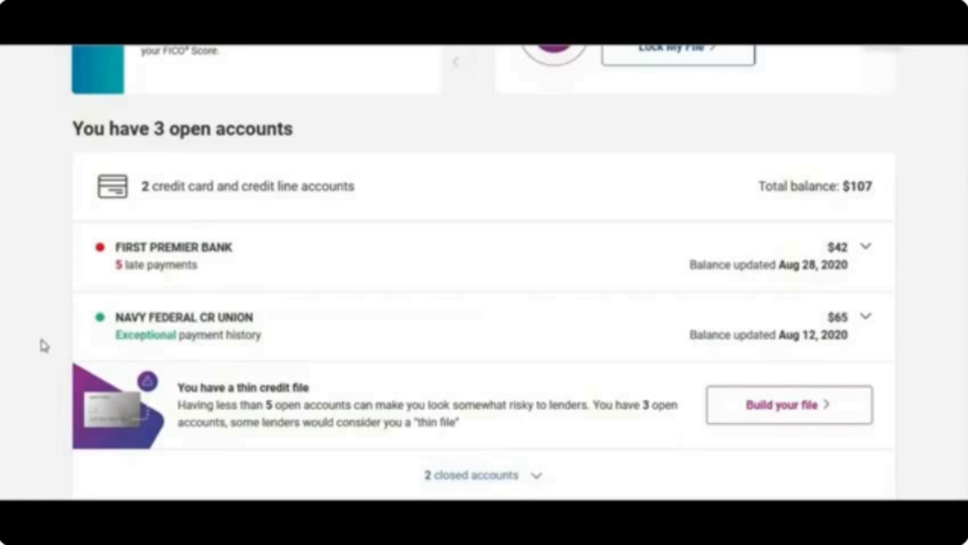
scroll("up", 3)
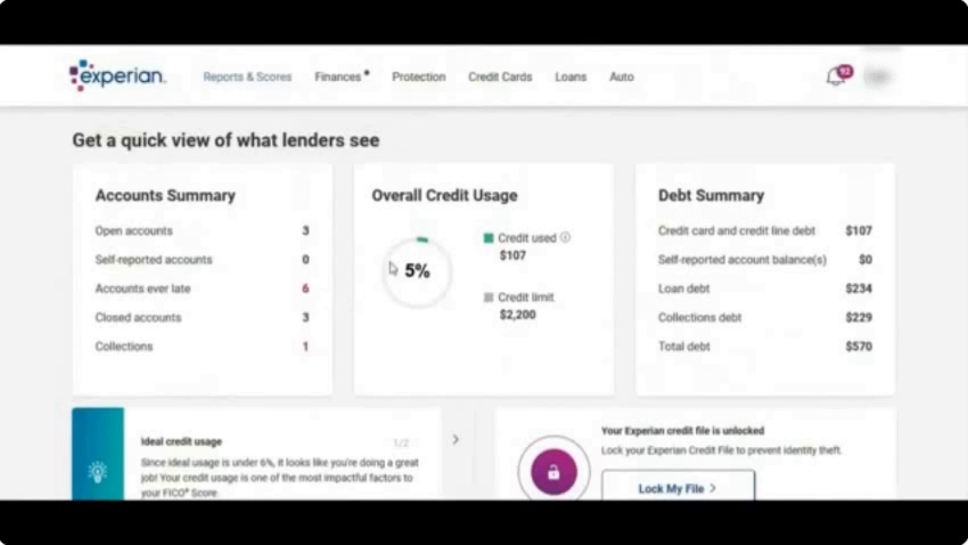
mouse_move(49, 315)
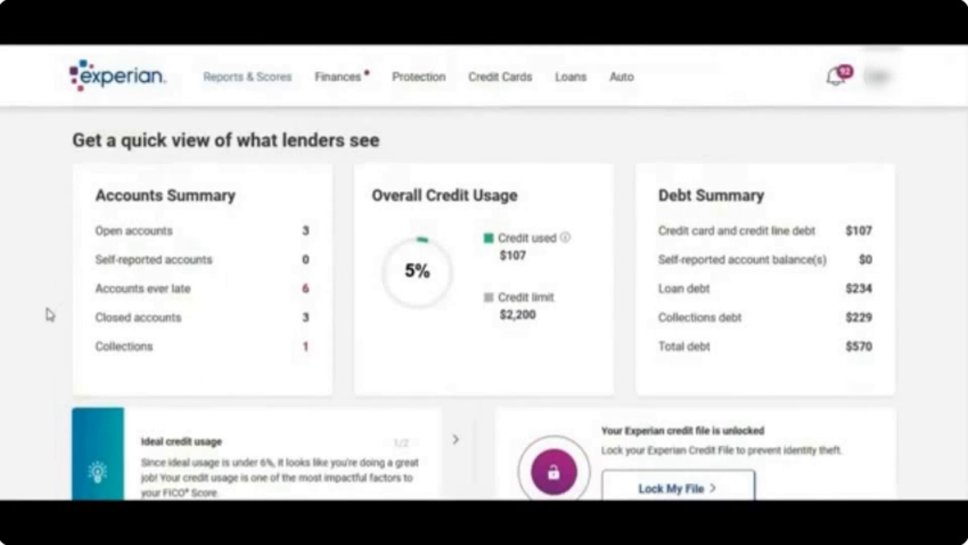
- Continue scrolling to review the RGS FINANCIAL collection account, then return toward the top
scroll("down", 3)
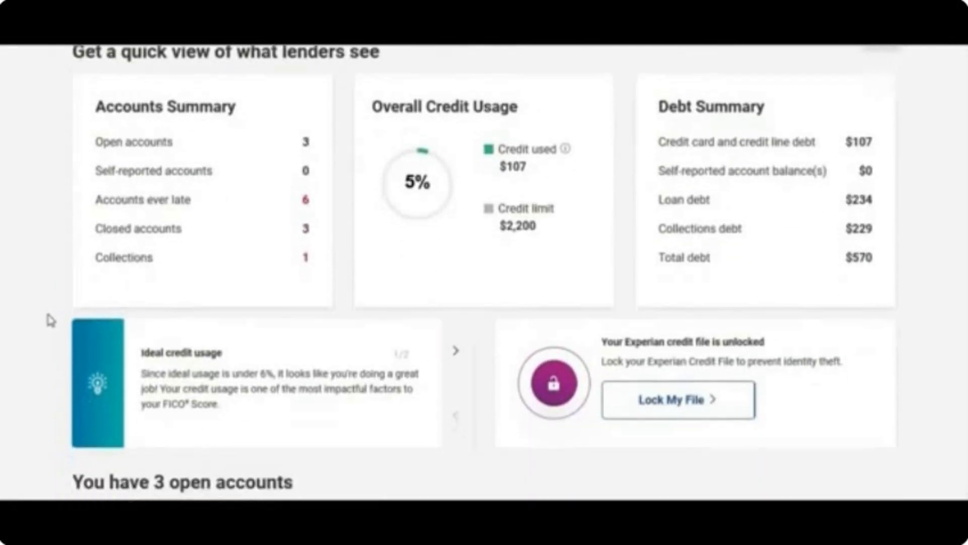
scroll("down", 3)
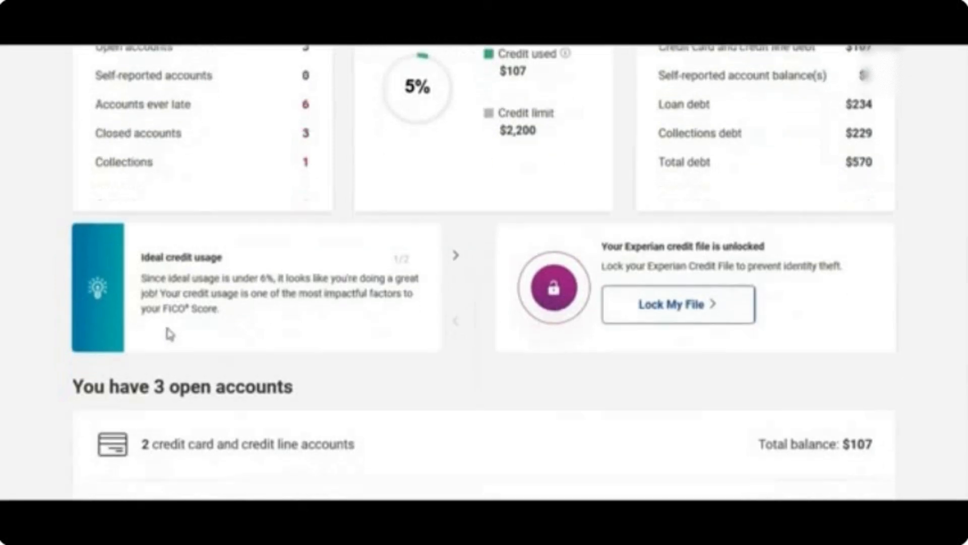
scroll("down", 3)
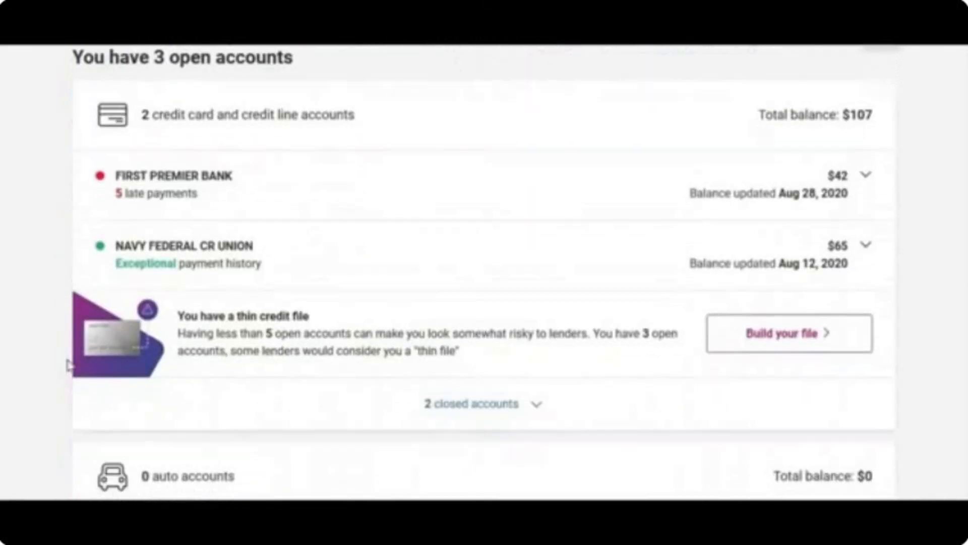
scroll("down", 3)
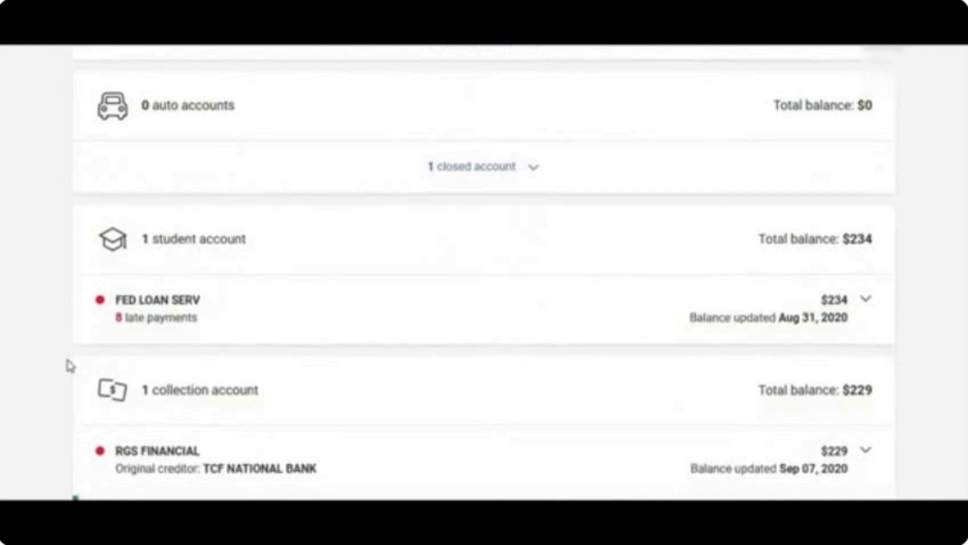
scroll("down", 3)
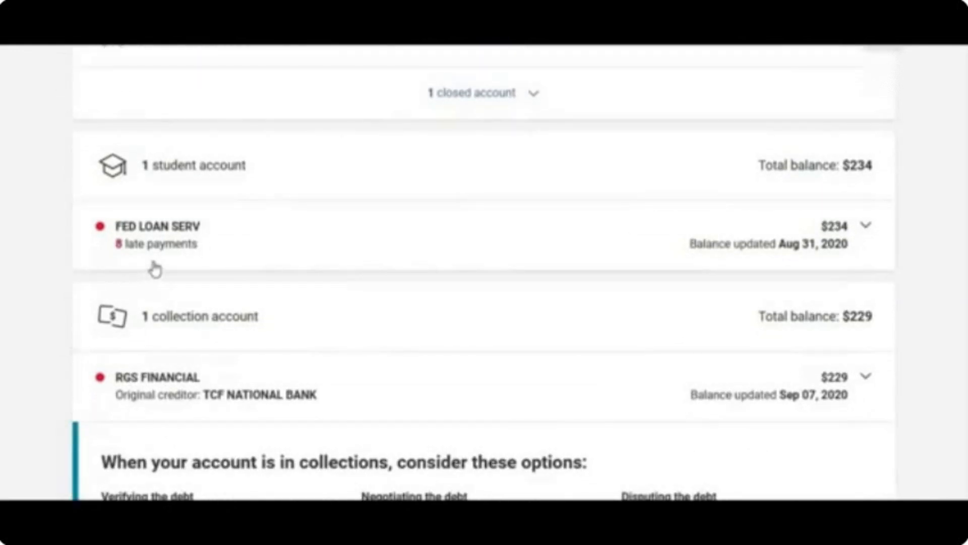
mouse_move(59, 308)
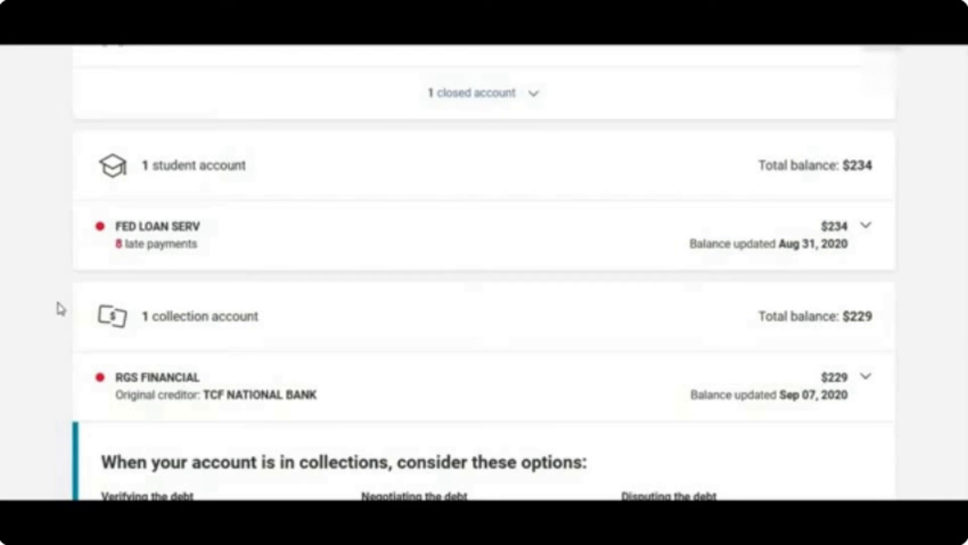
scroll("down", 3)
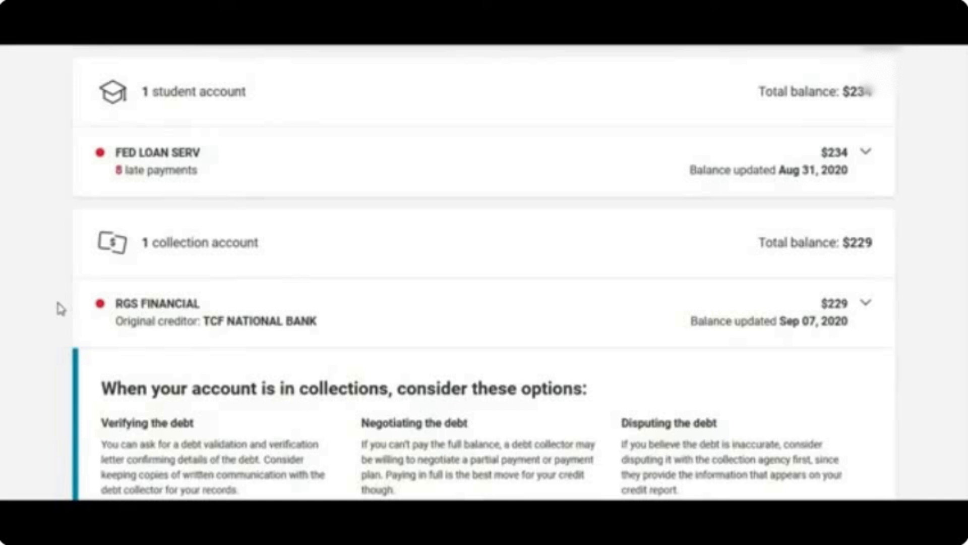
mouse_move(78, 320)
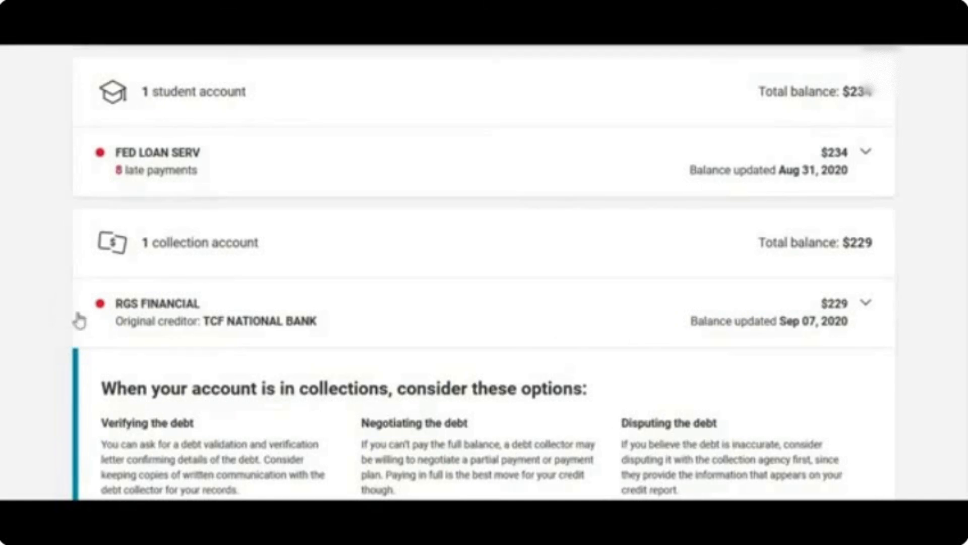
mouse_move(182, 304)
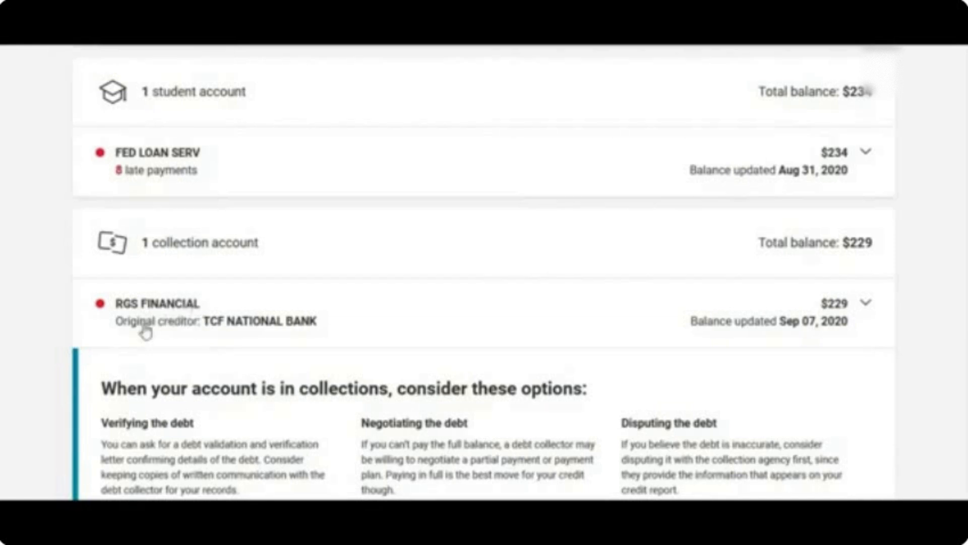
mouse_move(50, 341)
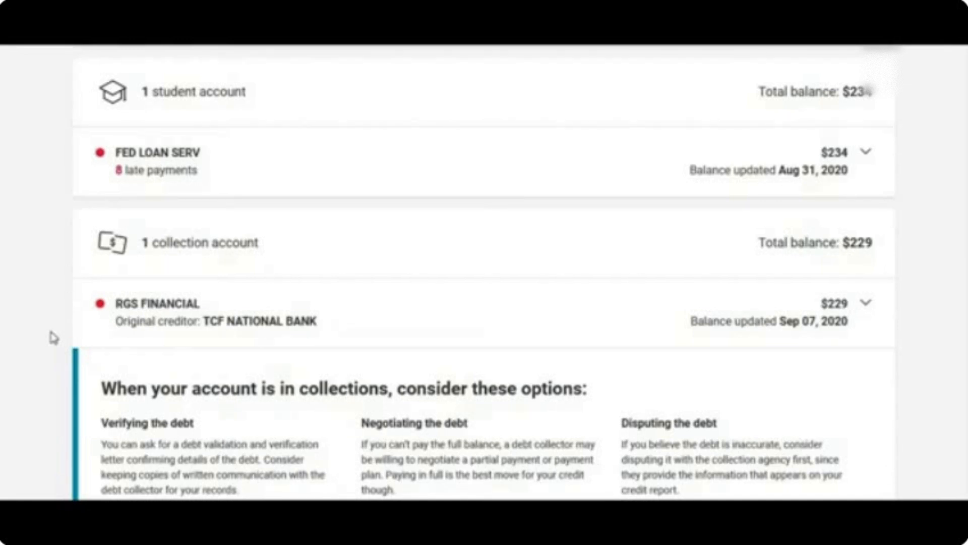
scroll("down", 3)
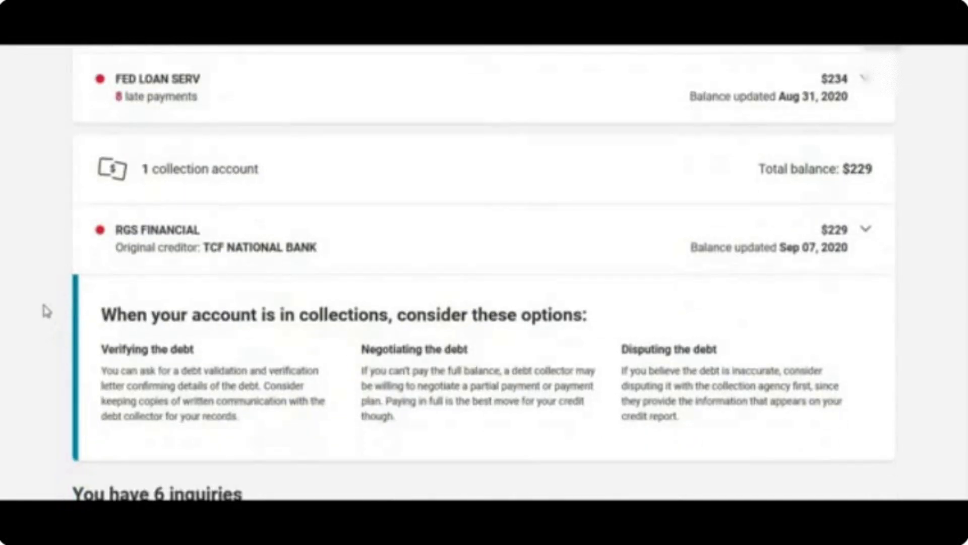
scroll("down", 3)
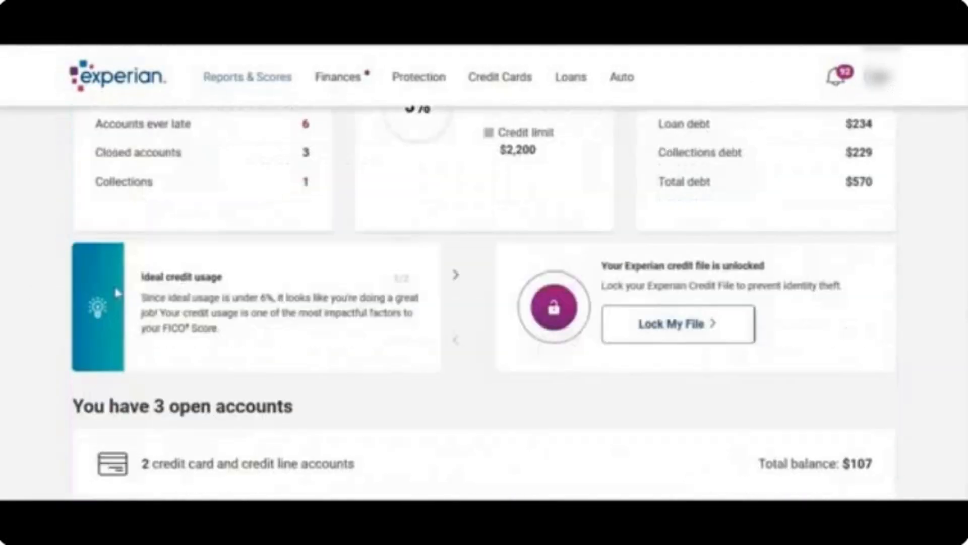
scroll("up", 3)
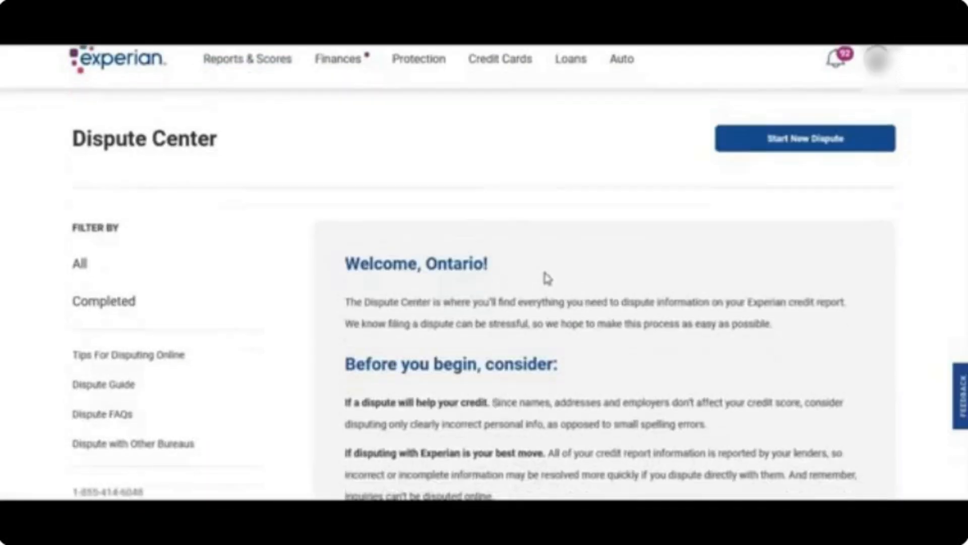
- Filter the Dispute Center to Completed disputes and review cards like Medical Data Systems and Santander Consumer USA
scroll("down", 3)
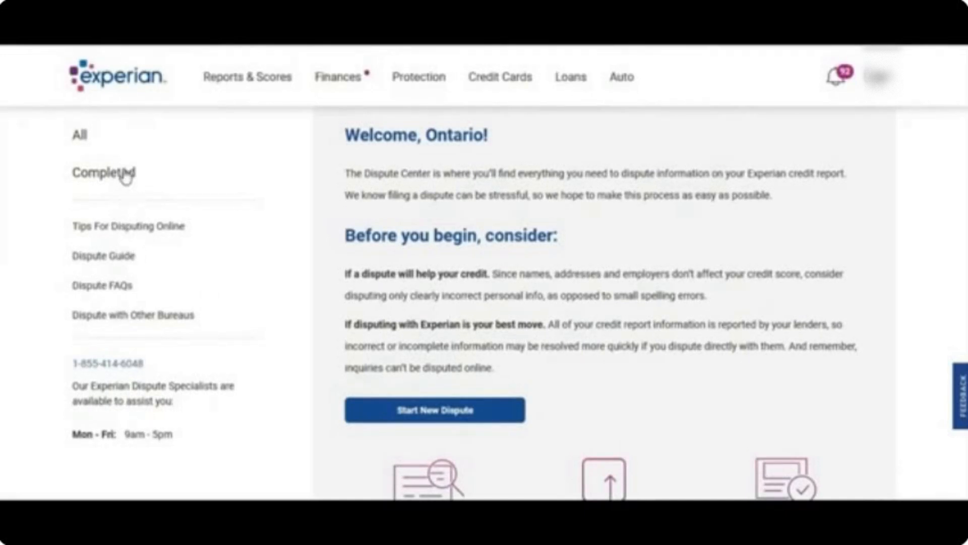
left_click(104, 173)
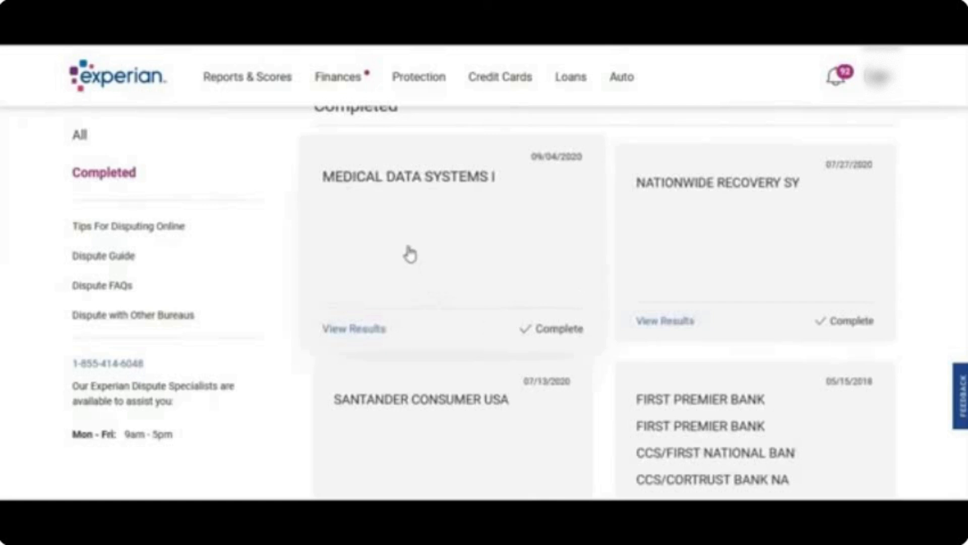
mouse_move(525, 343)
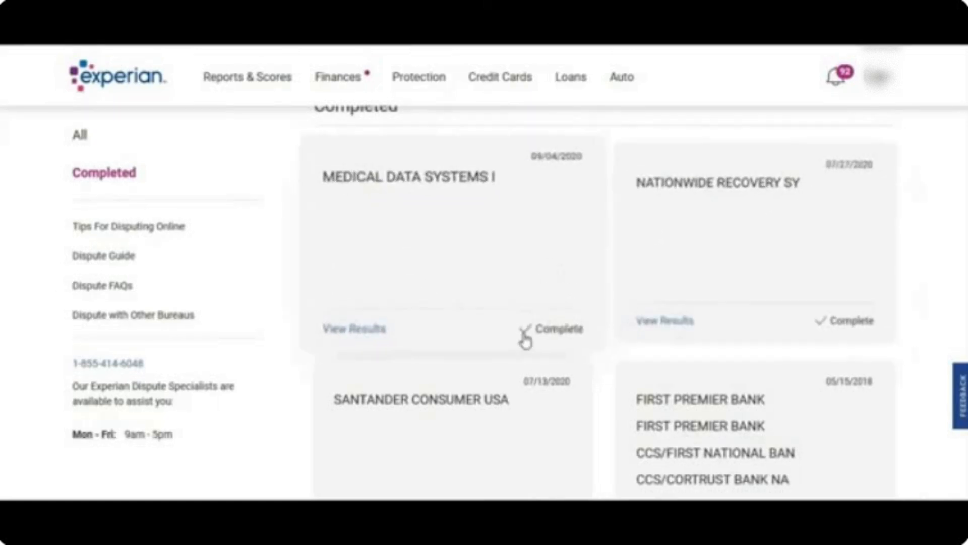
scroll("down", 3)
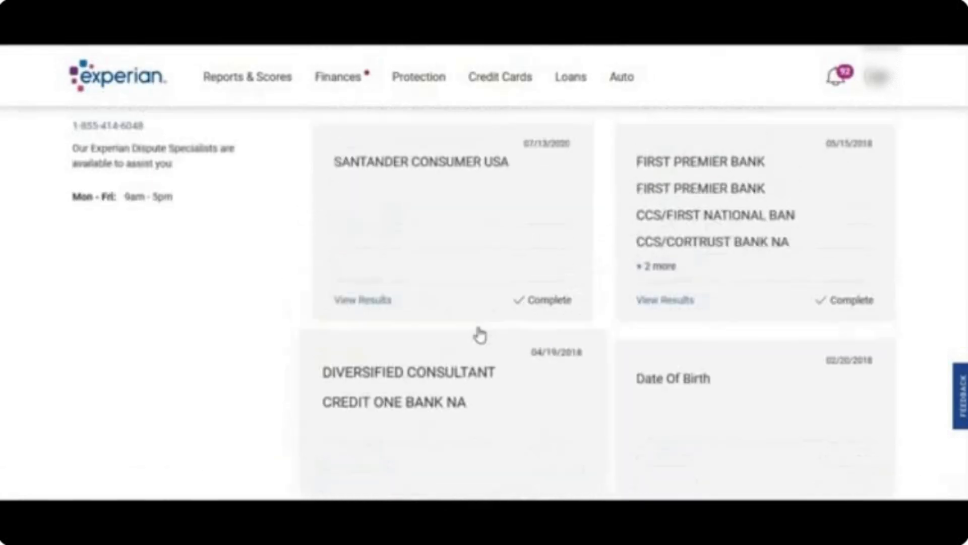
scroll("down", 3)
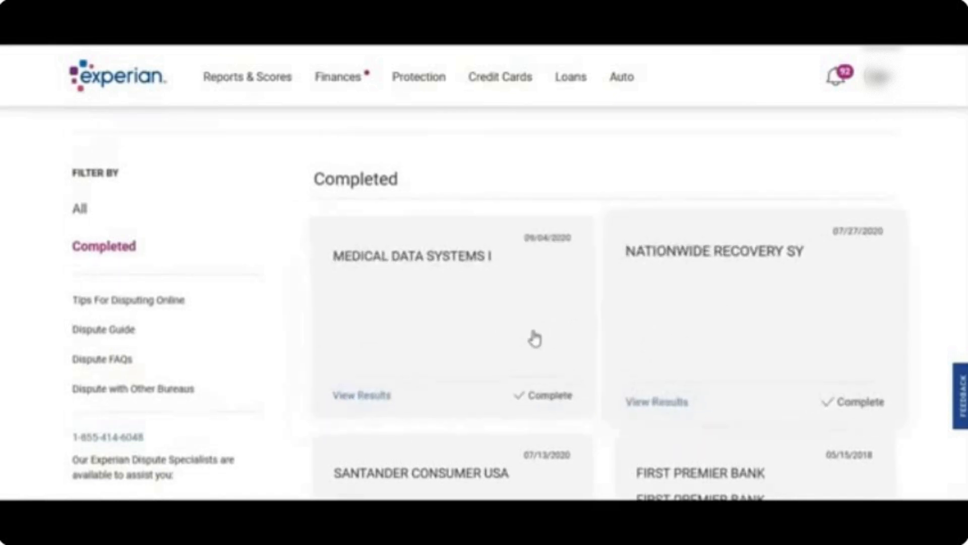
mouse_move(615, 321)
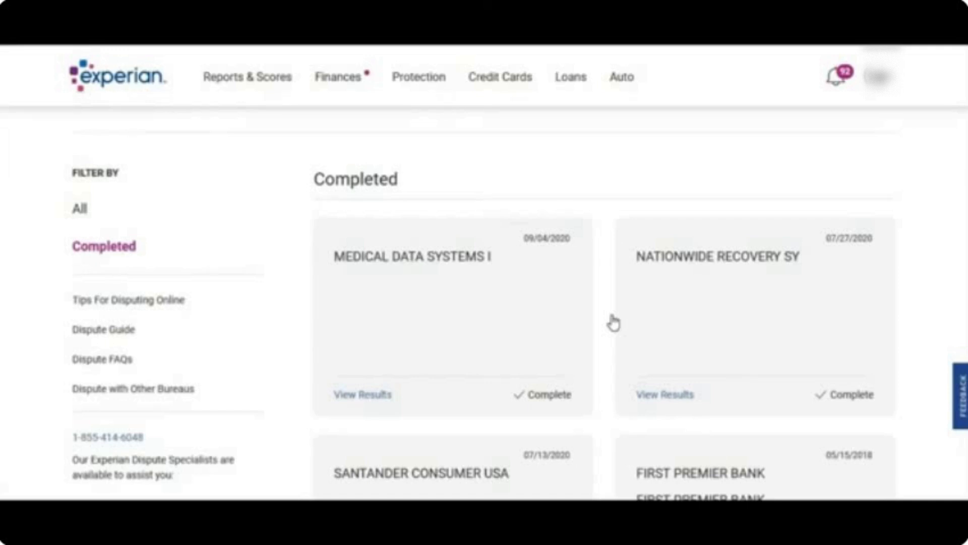
mouse_move(598, 323)
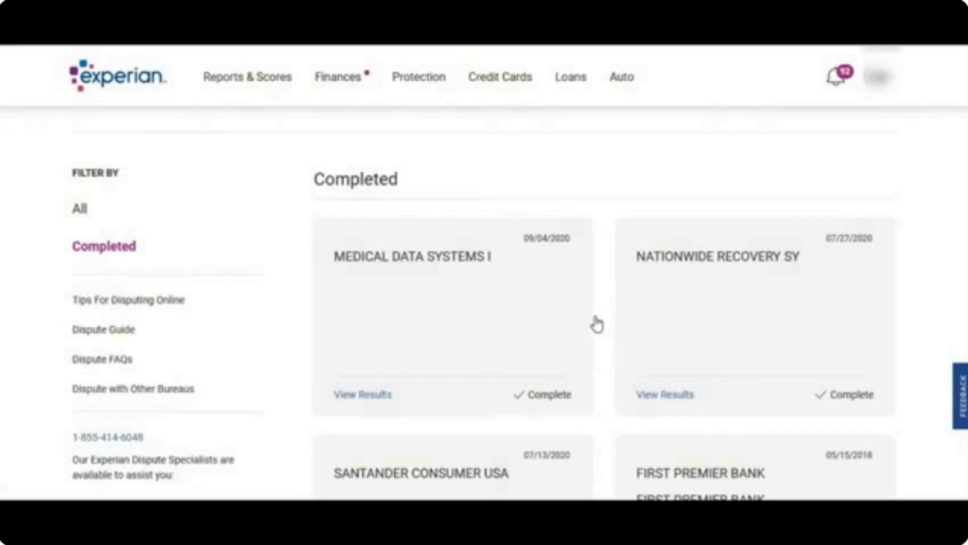
mouse_move(599, 323)
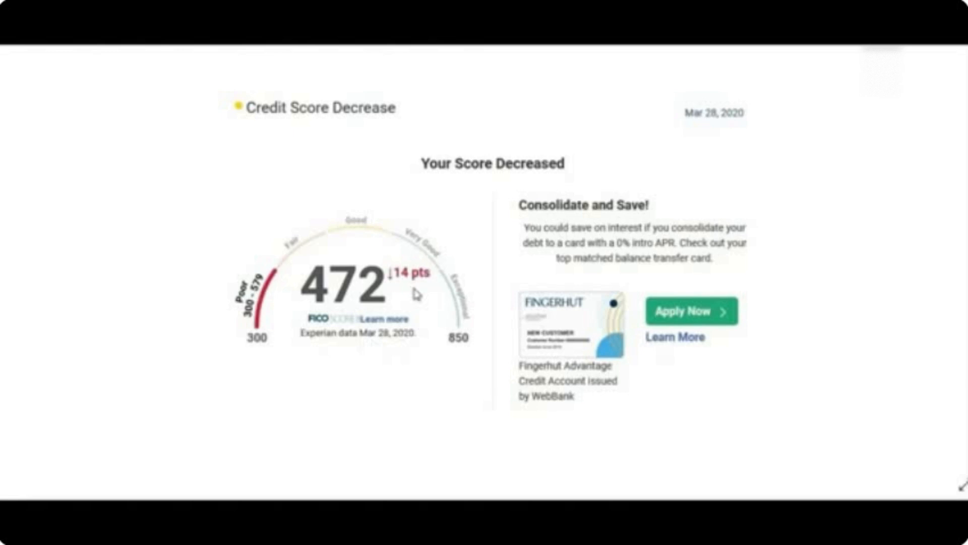
mouse_move(417, 301)
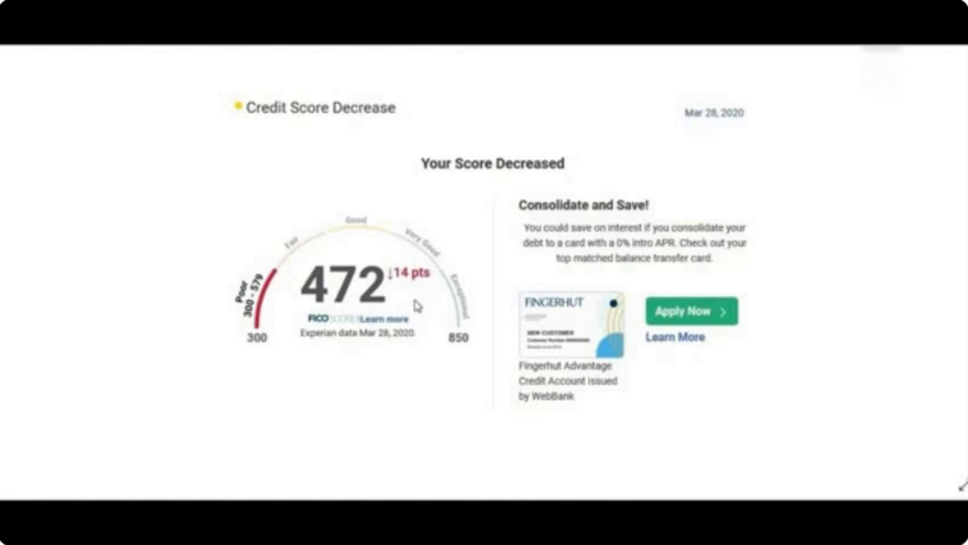
mouse_move(554, 466)
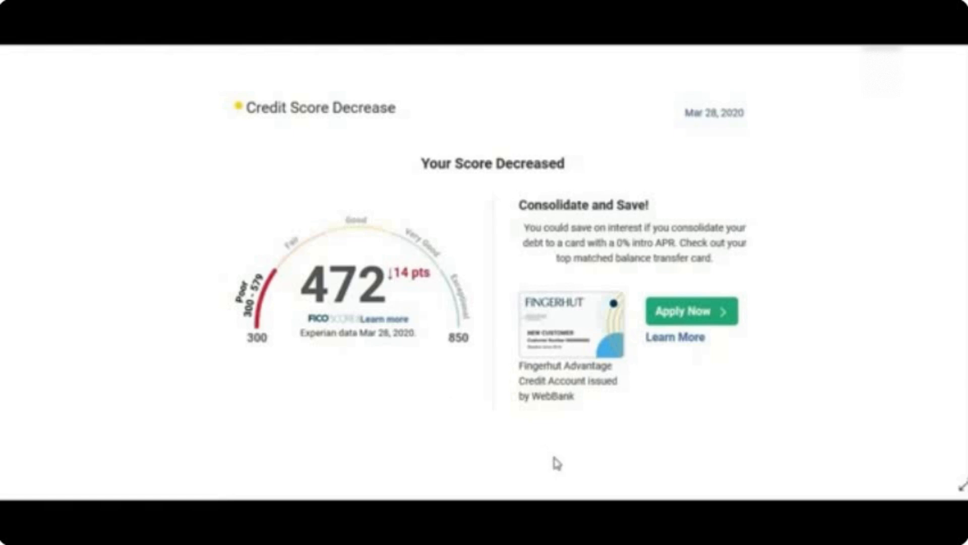
mouse_move(541, 453)
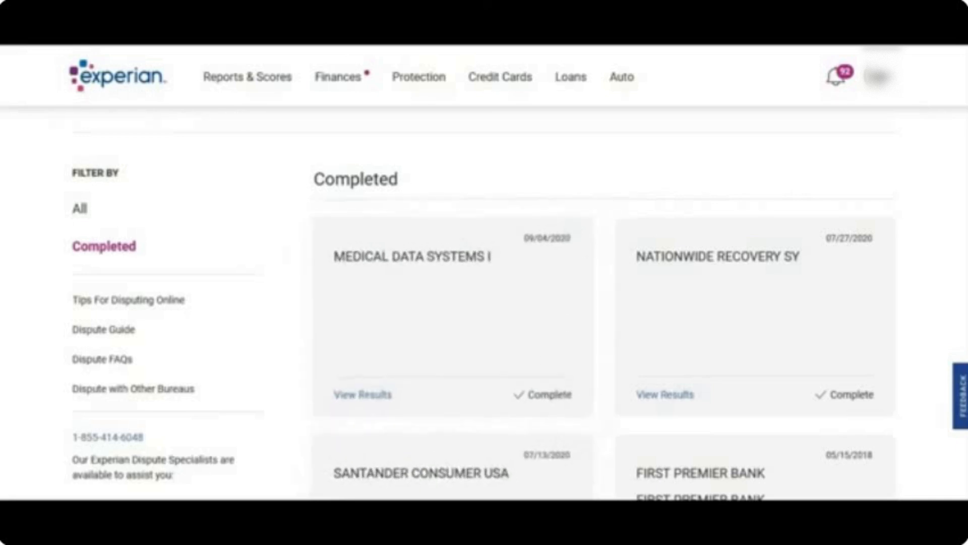
- View the Deleted results for the Medical Data Systems and Nationwide Recovery disputes
left_click(364, 395)
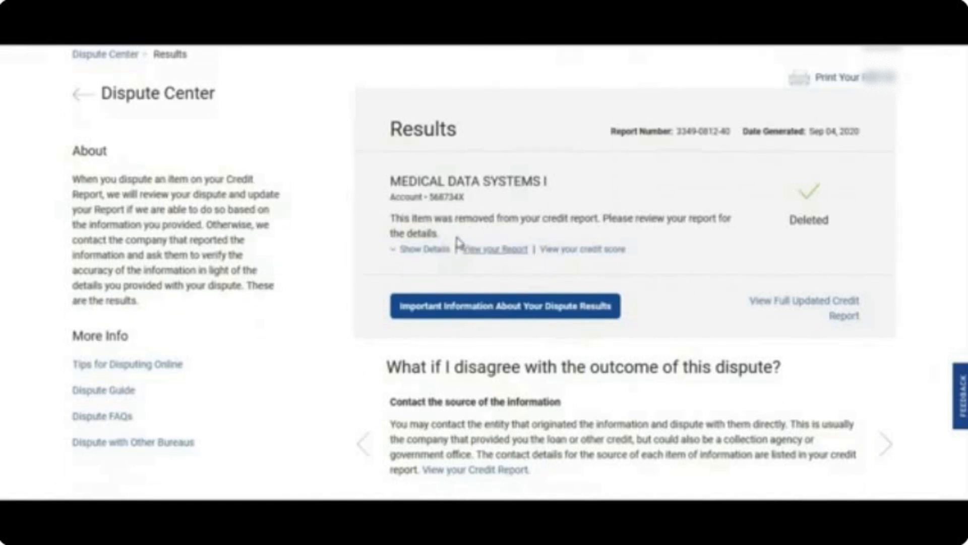
mouse_move(851, 150)
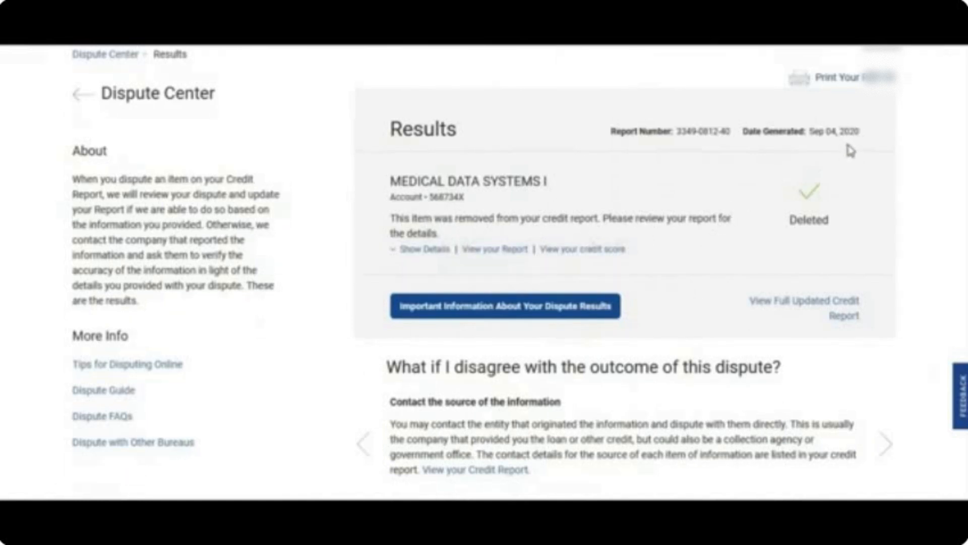
mouse_move(651, 258)
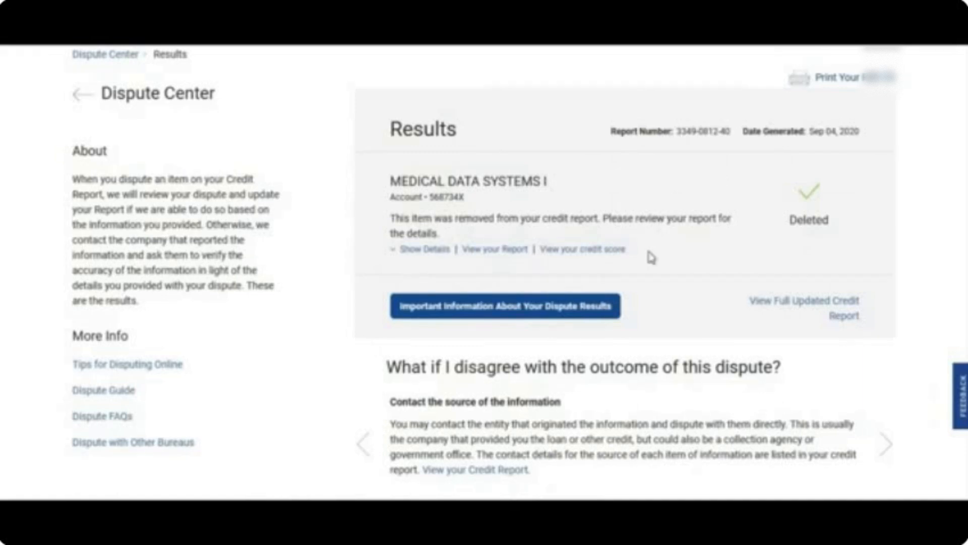
mouse_move(643, 243)
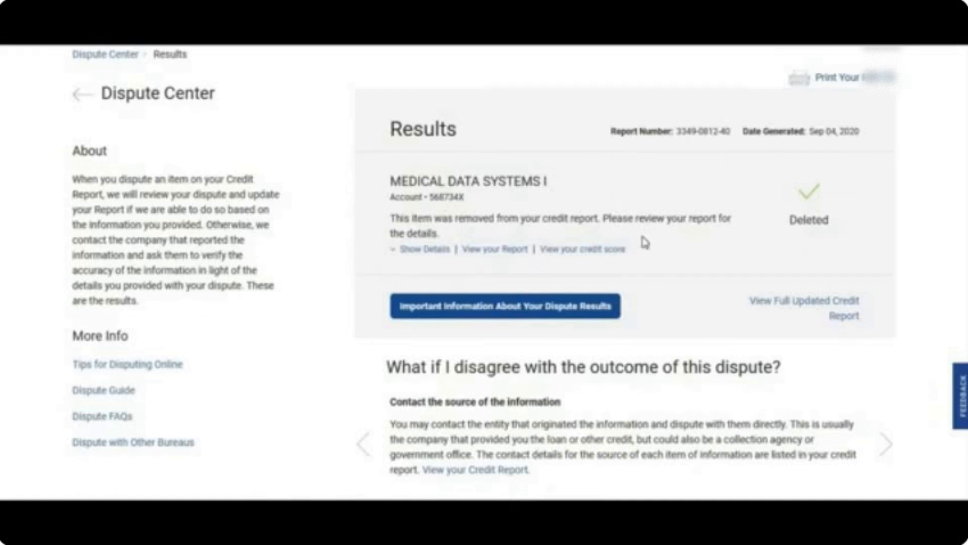
mouse_move(78, 100)
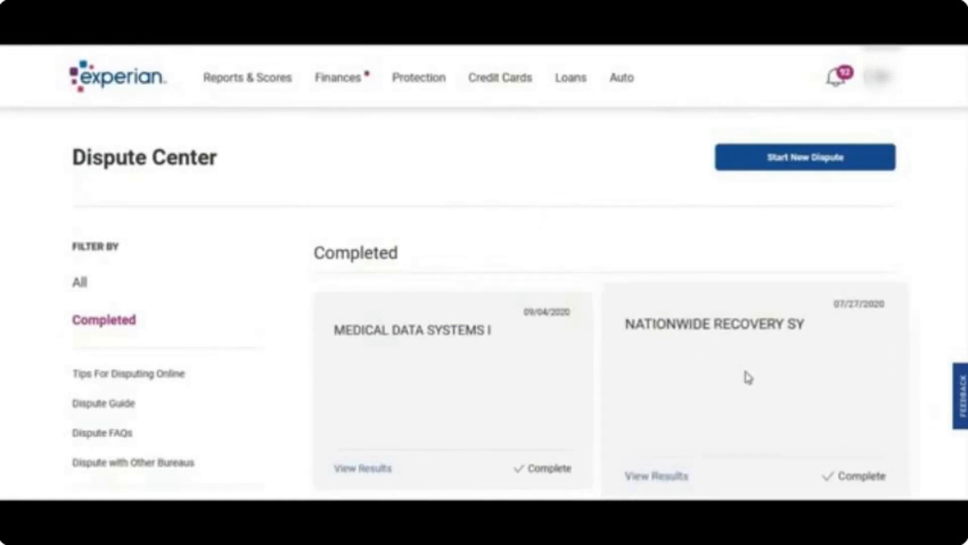
left_click(656, 475)
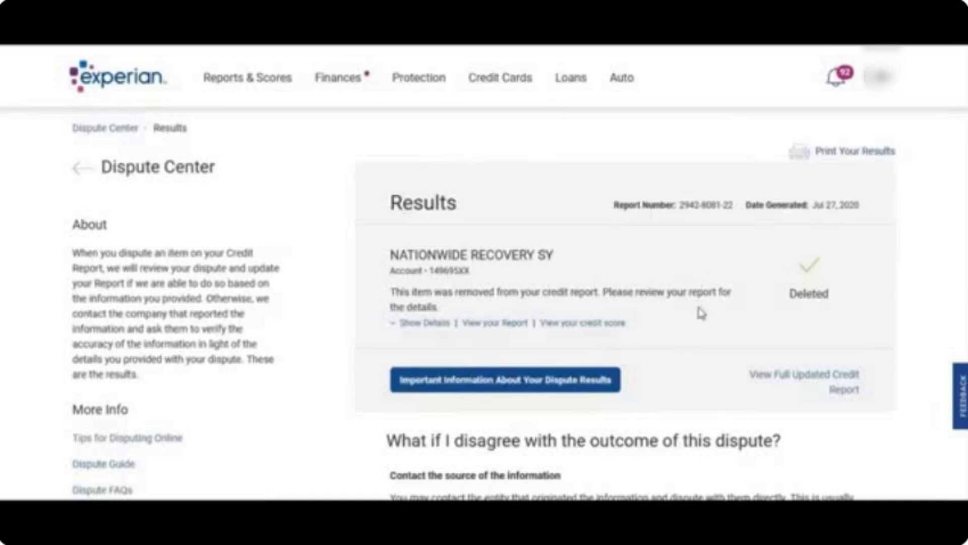
mouse_move(156, 196)
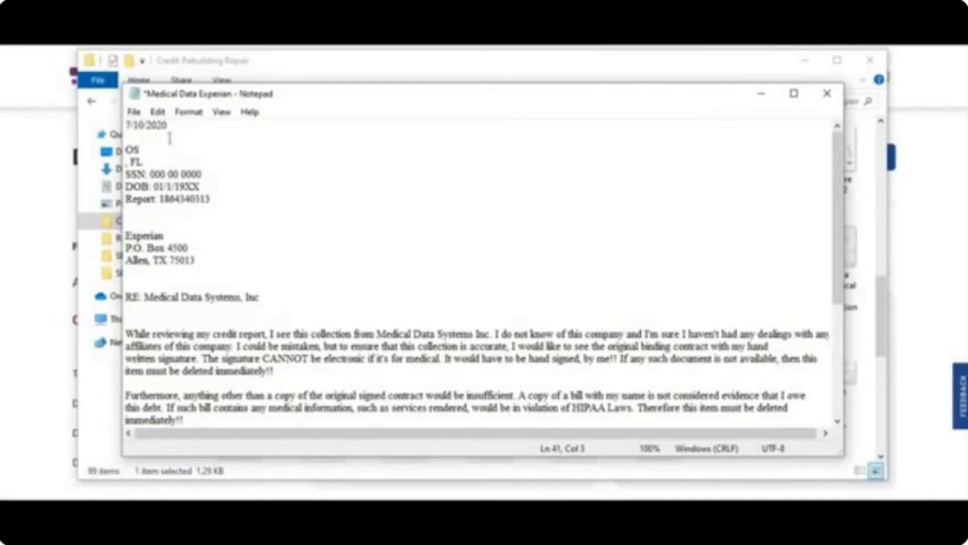
mouse_move(146, 162)
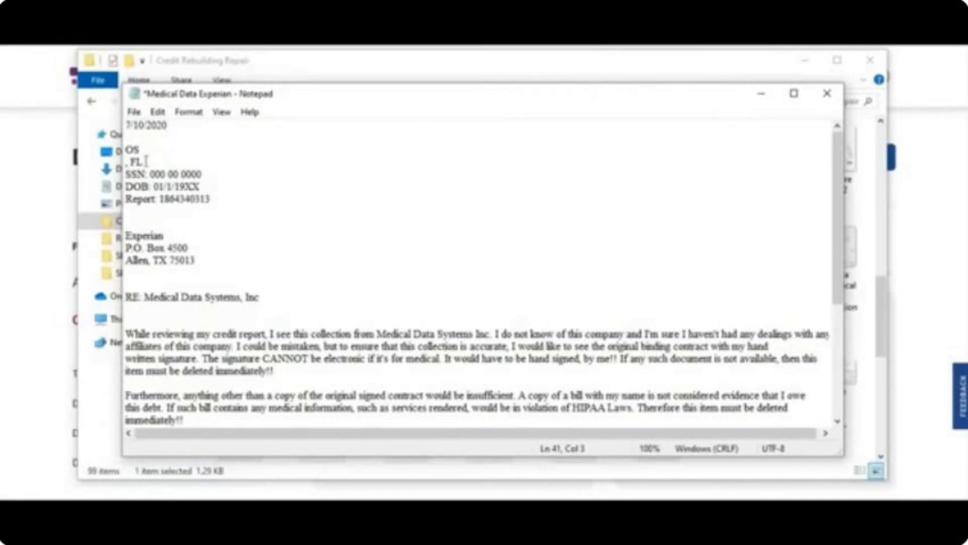